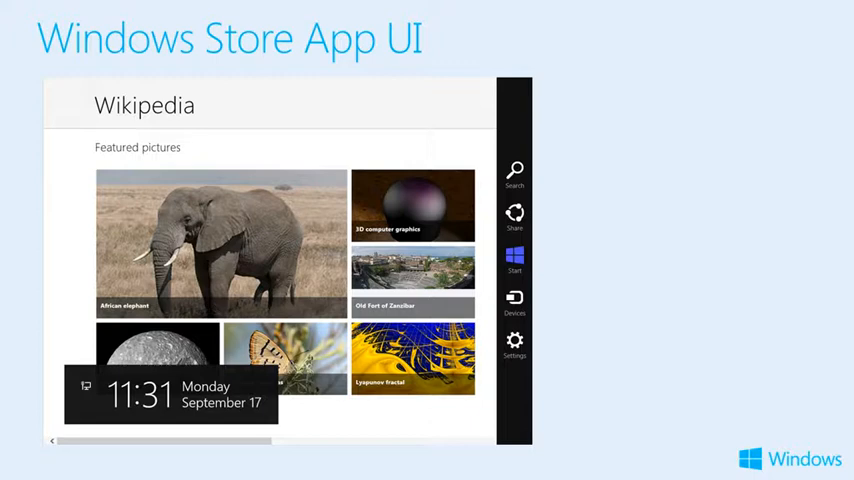
# Advance the slideshow past the In-box Controls gallery slide to the iOS Competency – Target Action slide
pyautogui.click(513, 170)
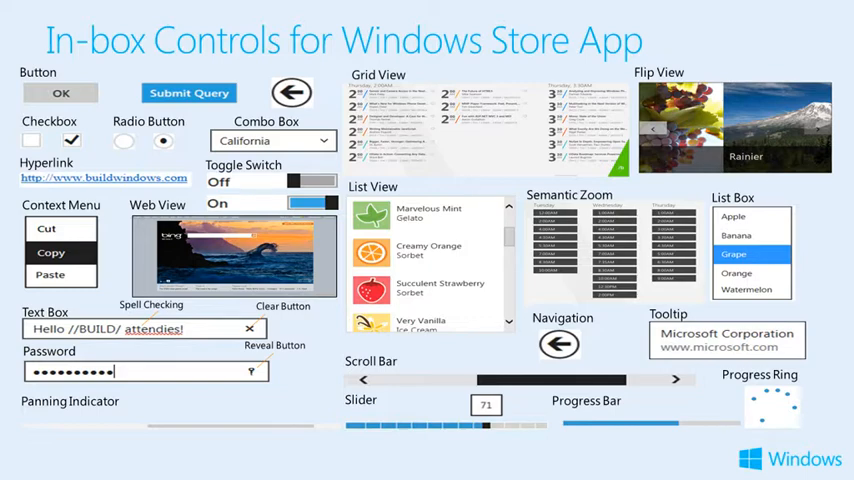
pyautogui.press('Right')
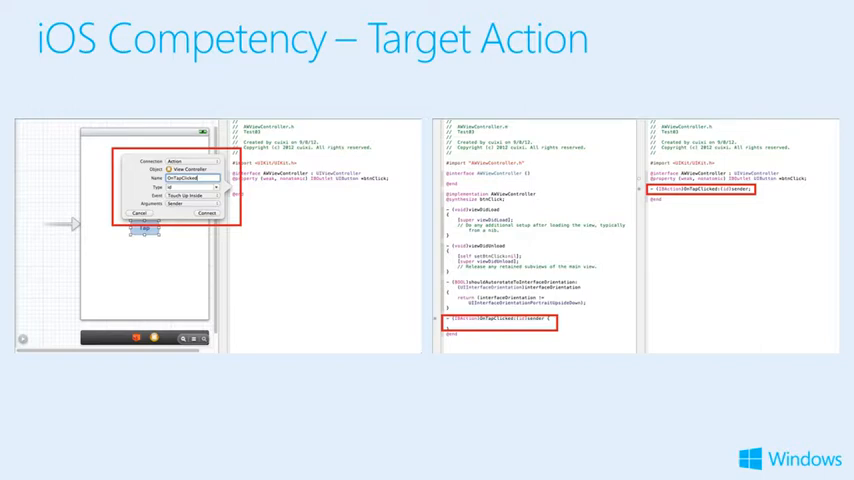
# Advance from the iOS Target Action slide to the Event Handler Property in XAML slide
pyautogui.press('Right')
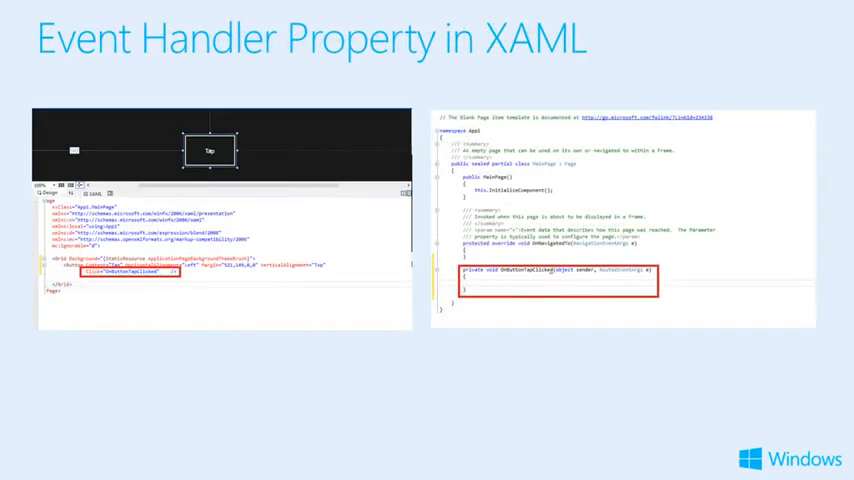